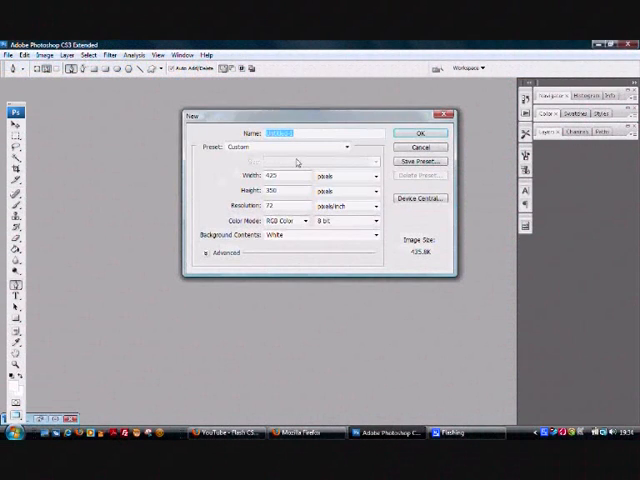
- Create a new blank document named 'Circle'
{"action": "type", "text": "Circle"}
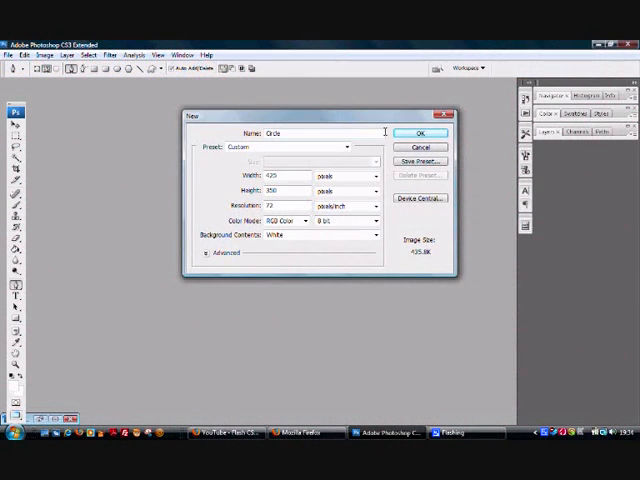
{"action": "left_click", "coordinate": [420, 148]}
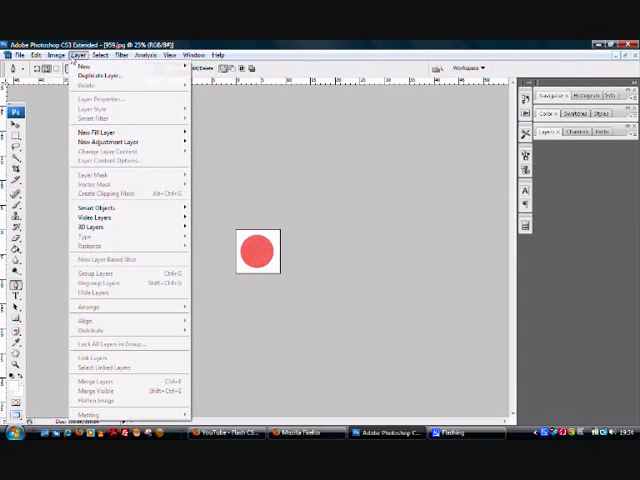
- Duplicate the red circle's layer into the Circle document as 'Background copy'
{"action": "left_click", "coordinate": [100, 72]}
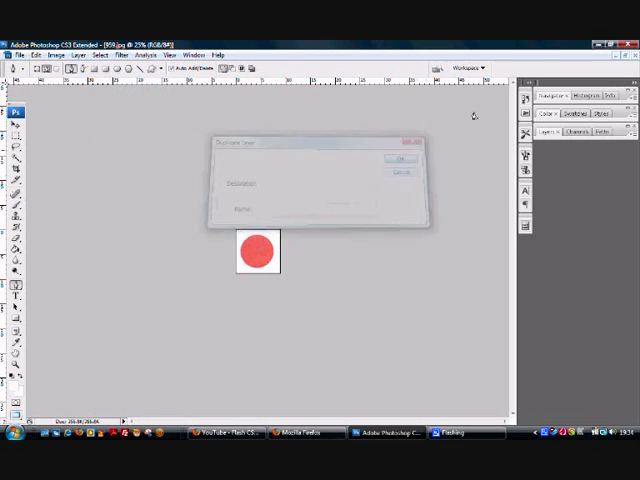
{"action": "left_click", "coordinate": [400, 160]}
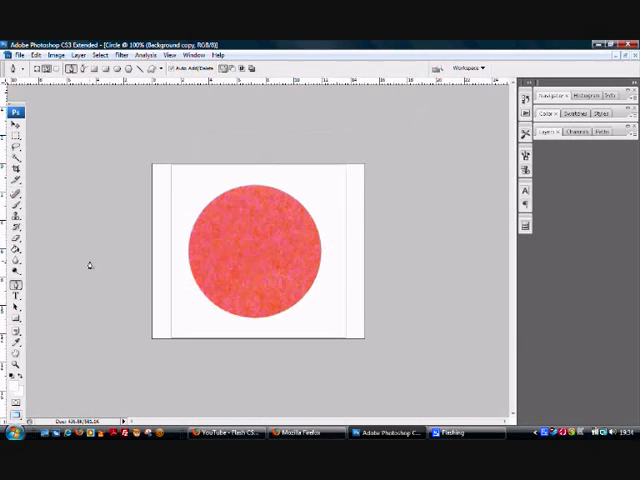
{"action": "left_click", "coordinate": [12, 288]}
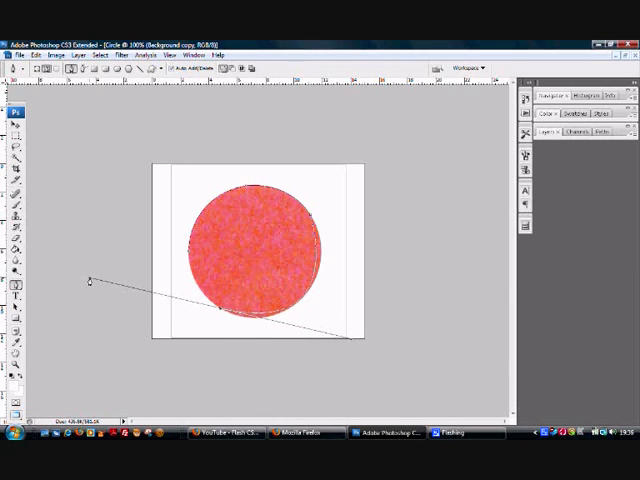
{"action": "mouse_move", "coordinate": [328, 236]}
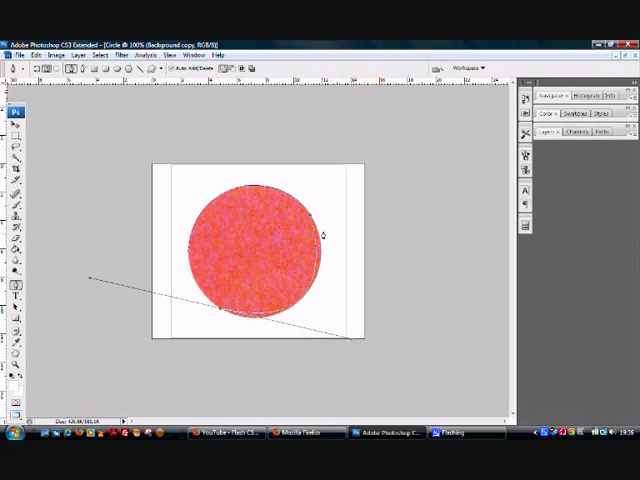
{"action": "mouse_move", "coordinate": [228, 352]}
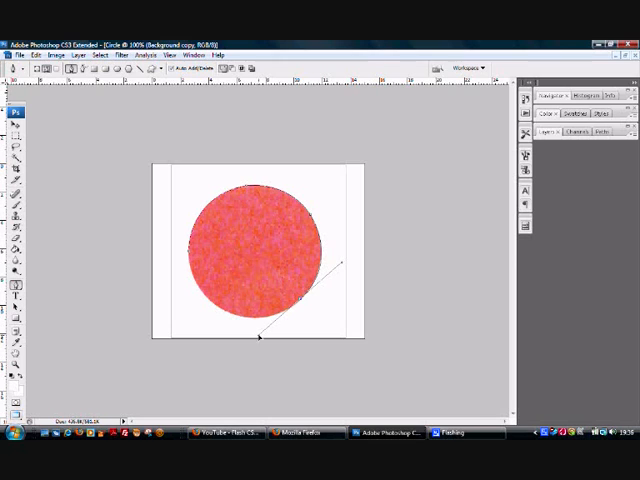
{"action": "mouse_move", "coordinate": [304, 304]}
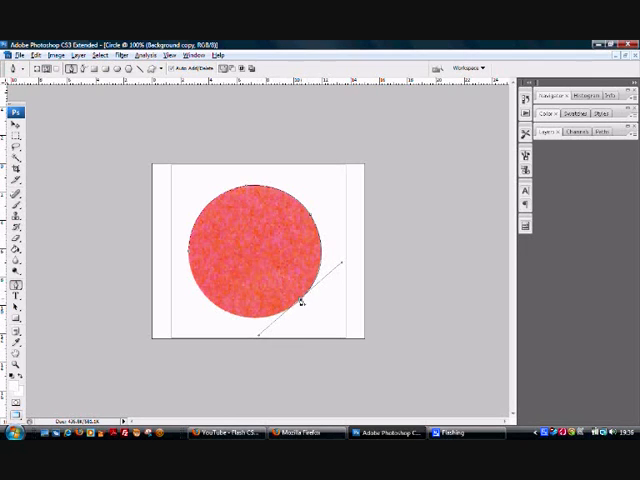